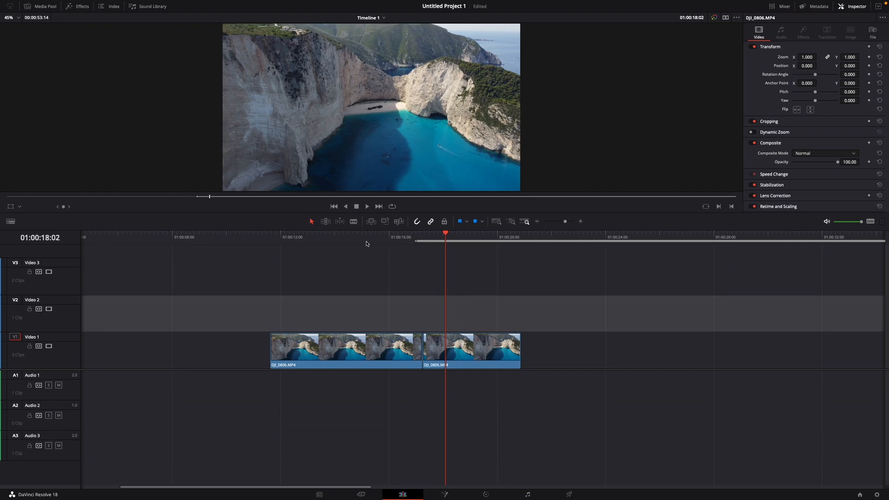
mouse_move(415, 262)
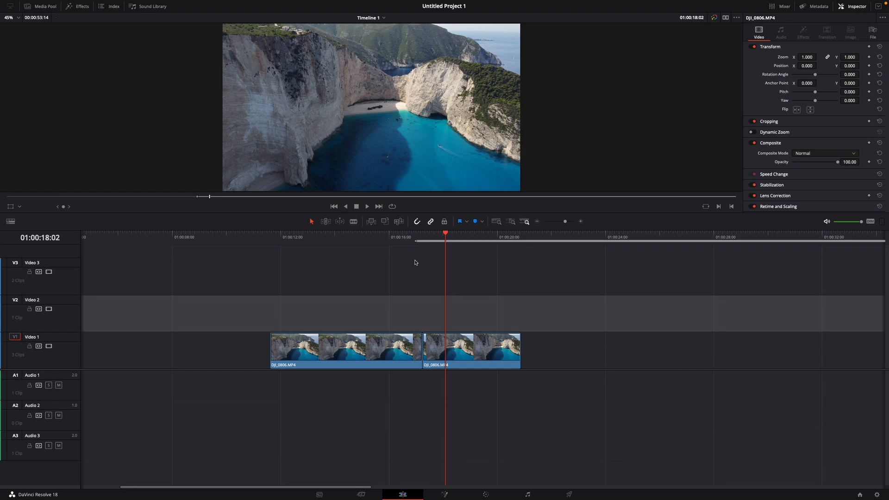
key(Shift+Ctrl+Z)
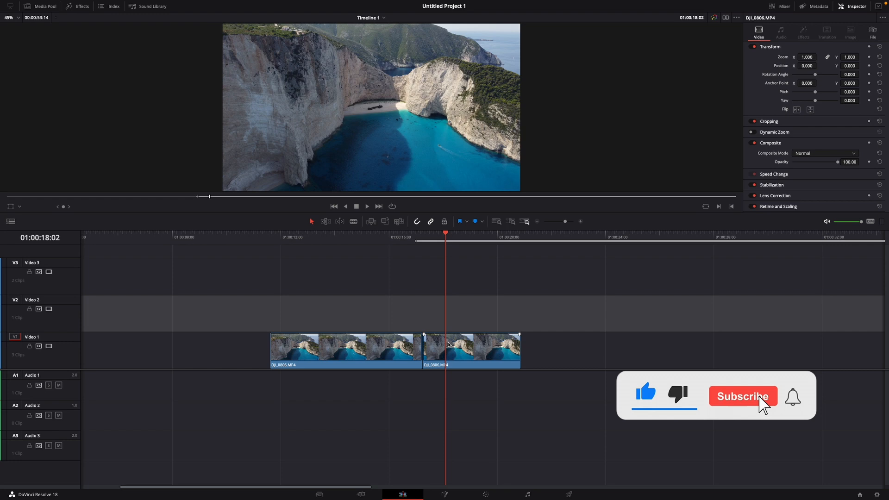
click(742, 396)
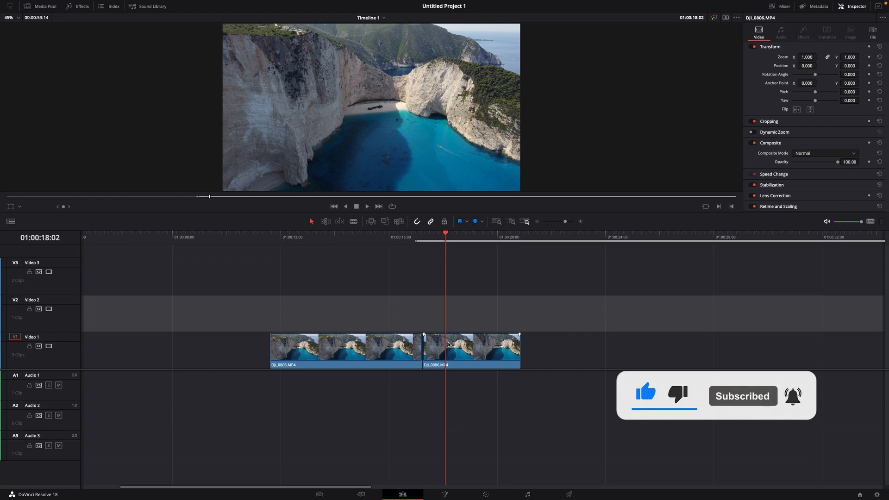